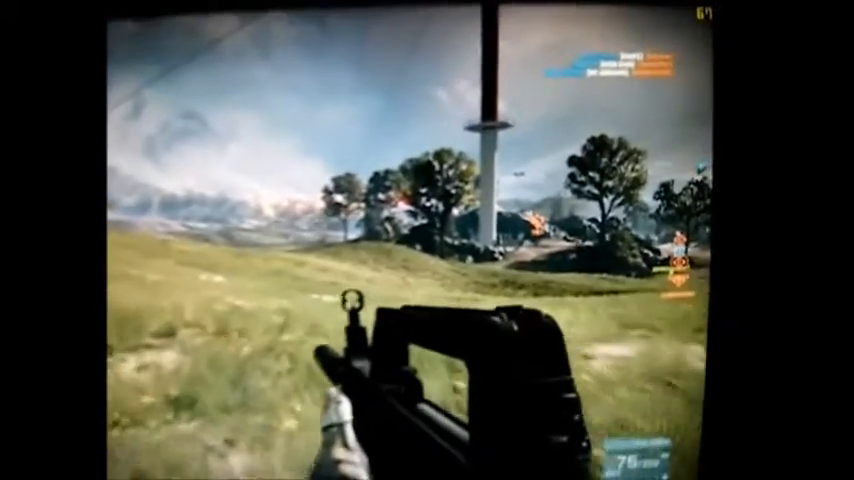
{"action": "left_click", "coordinate": [427, 240]}
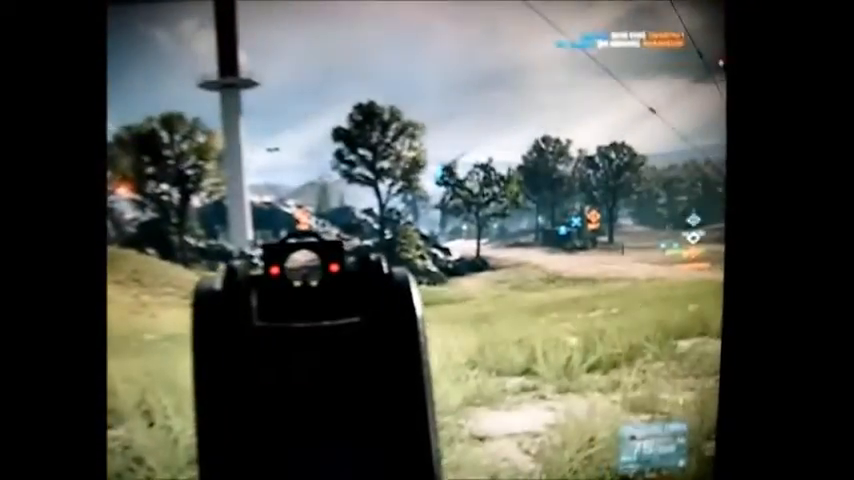